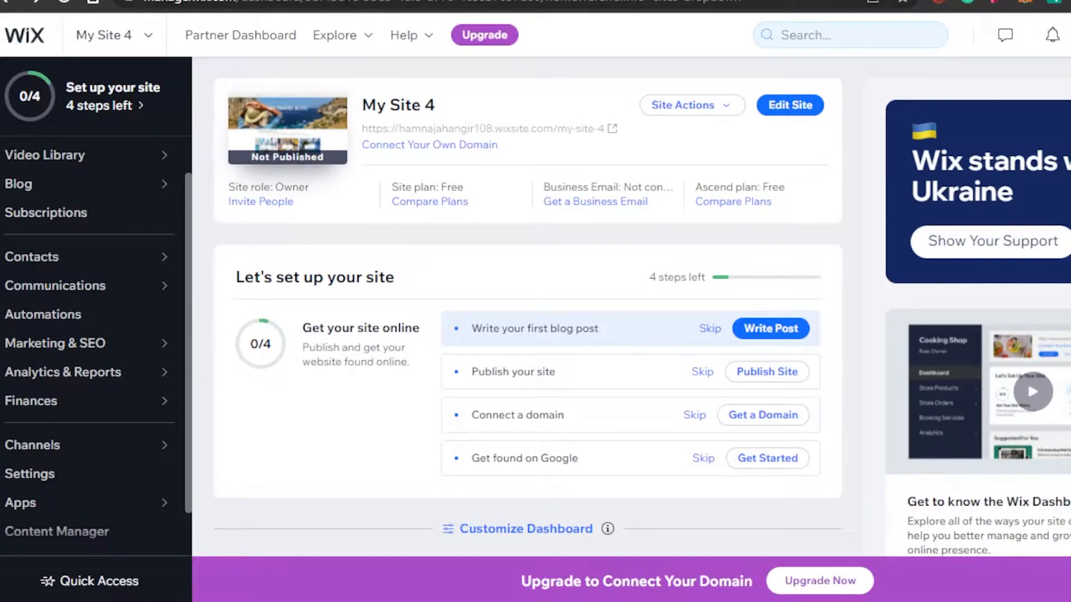
mouse_move(164, 17)
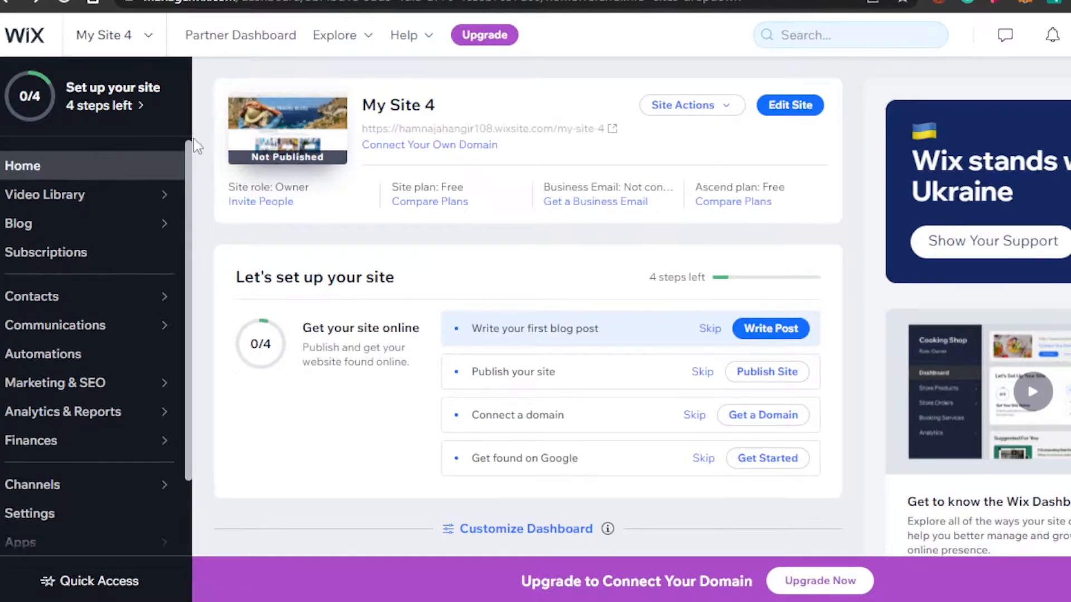
mouse_move(393, 87)
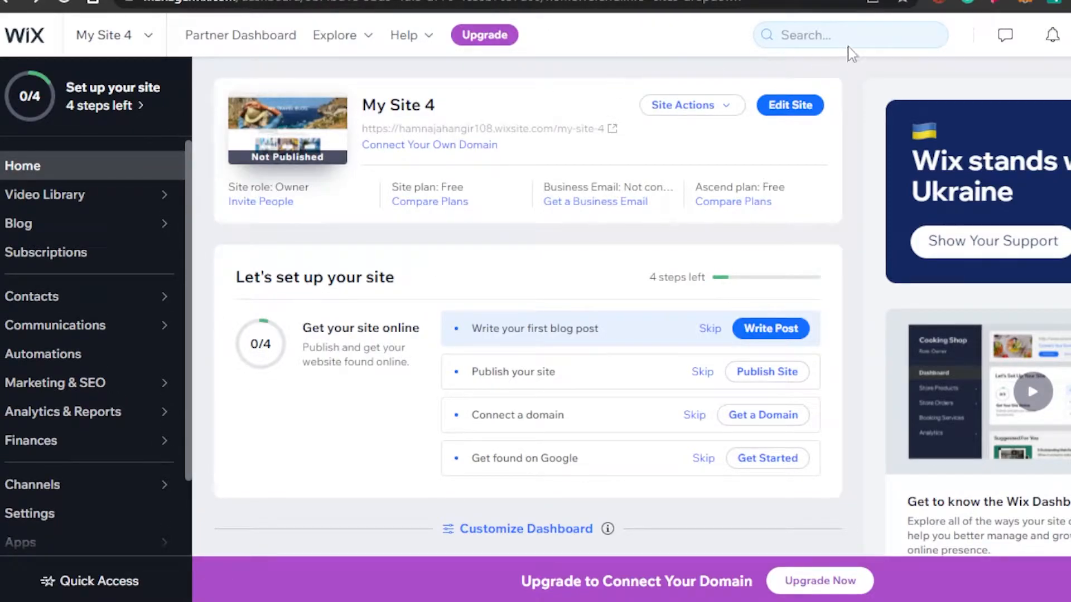
- Search the dashboard for 'country' to find the Regional Settings result
text(country)
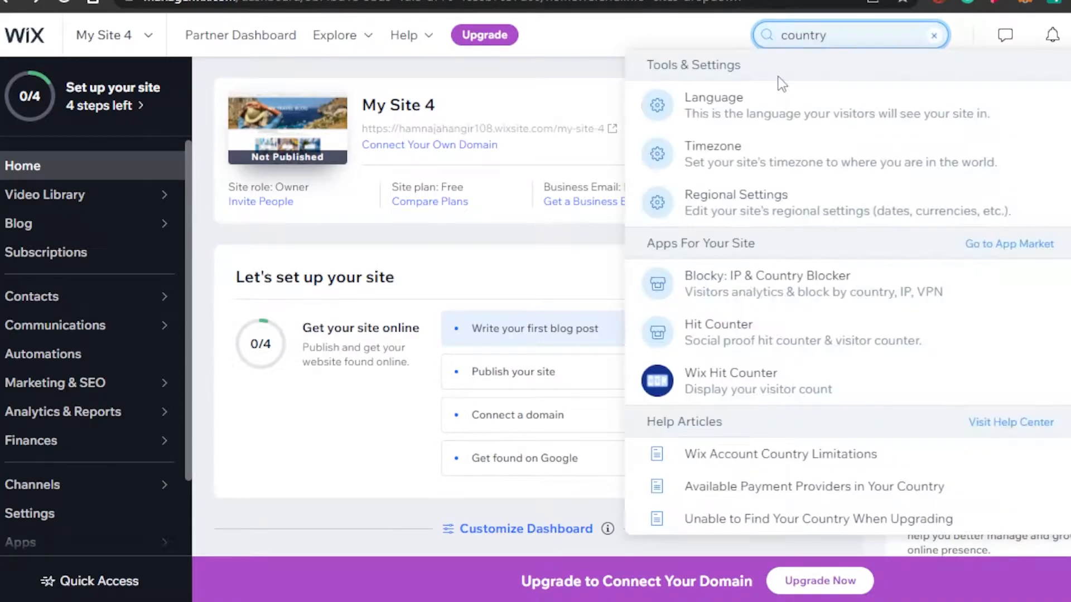
mouse_move(680, 218)
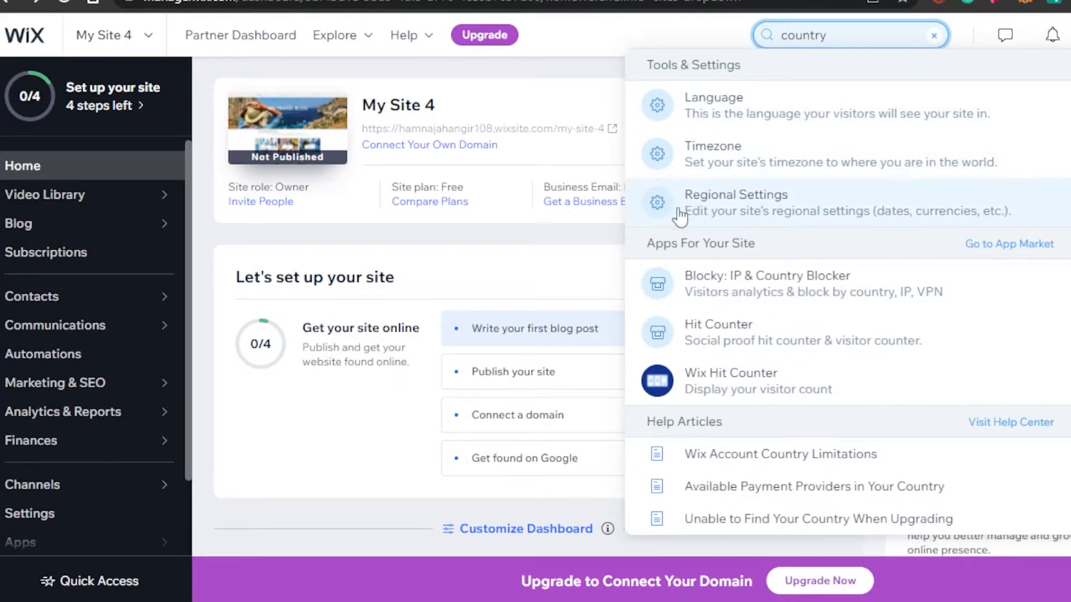
mouse_move(760, 117)
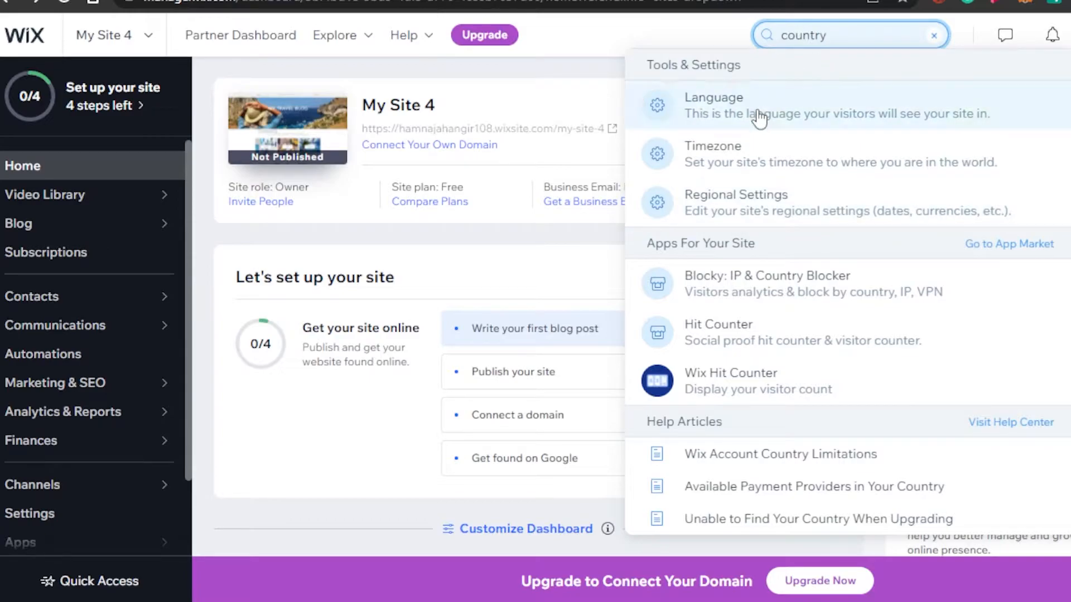
mouse_move(739, 203)
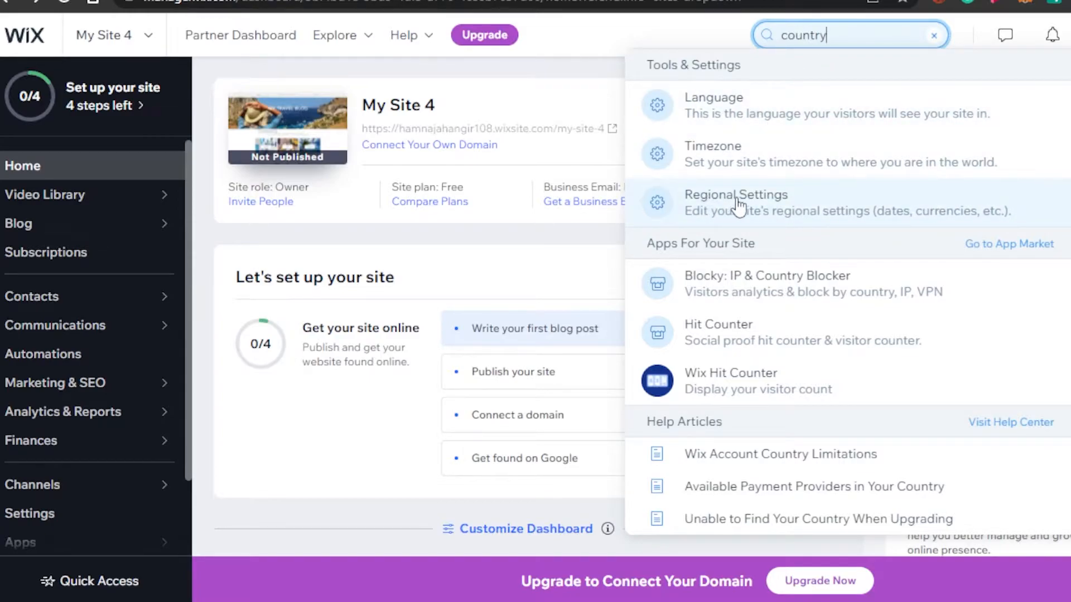
mouse_move(721, 221)
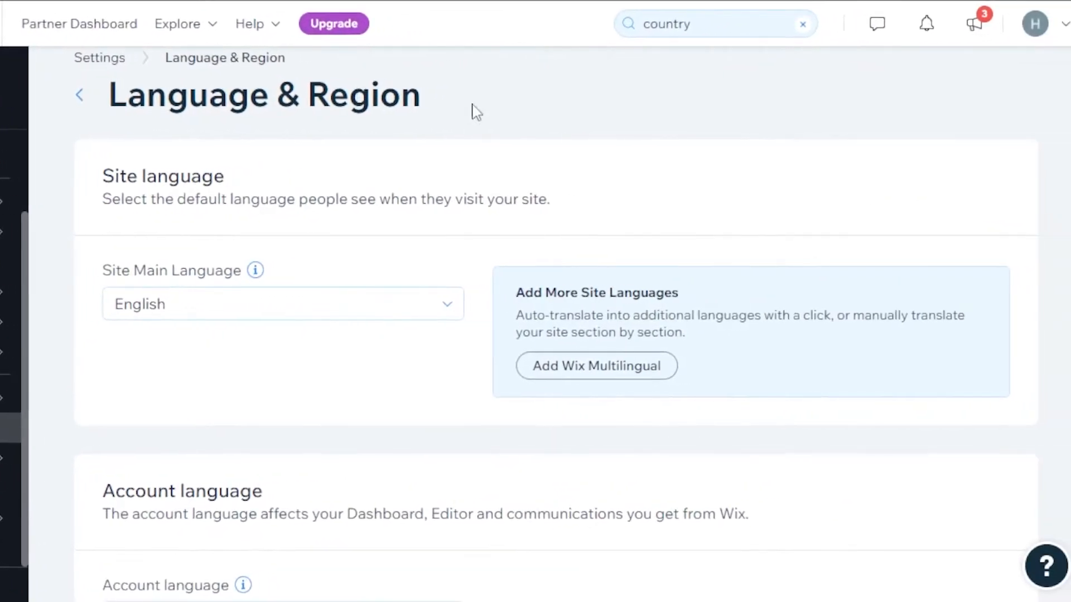
scroll(down, 3)
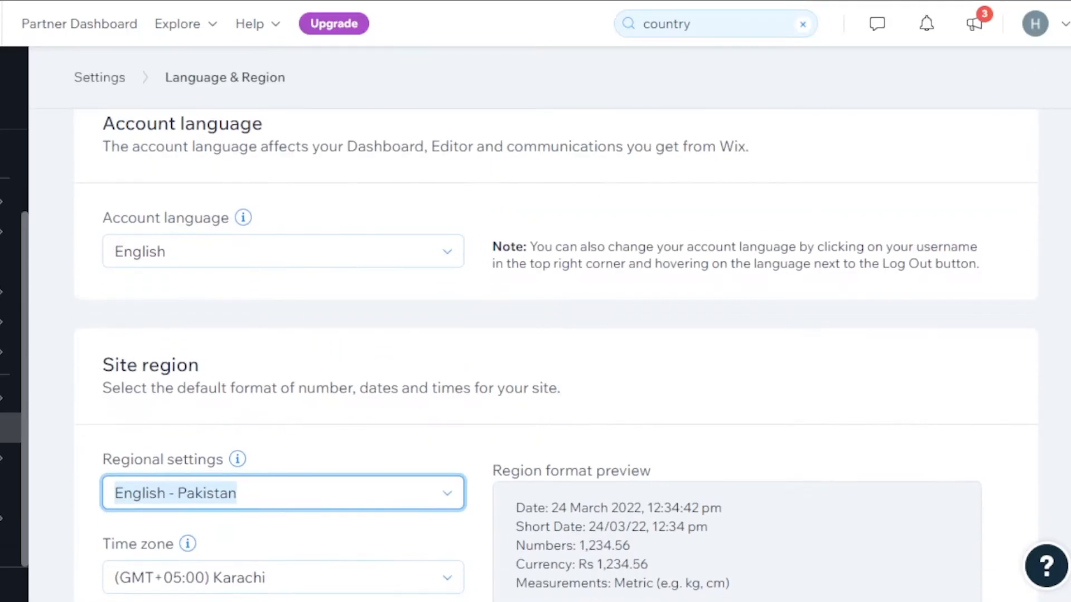
scroll(down, 3)
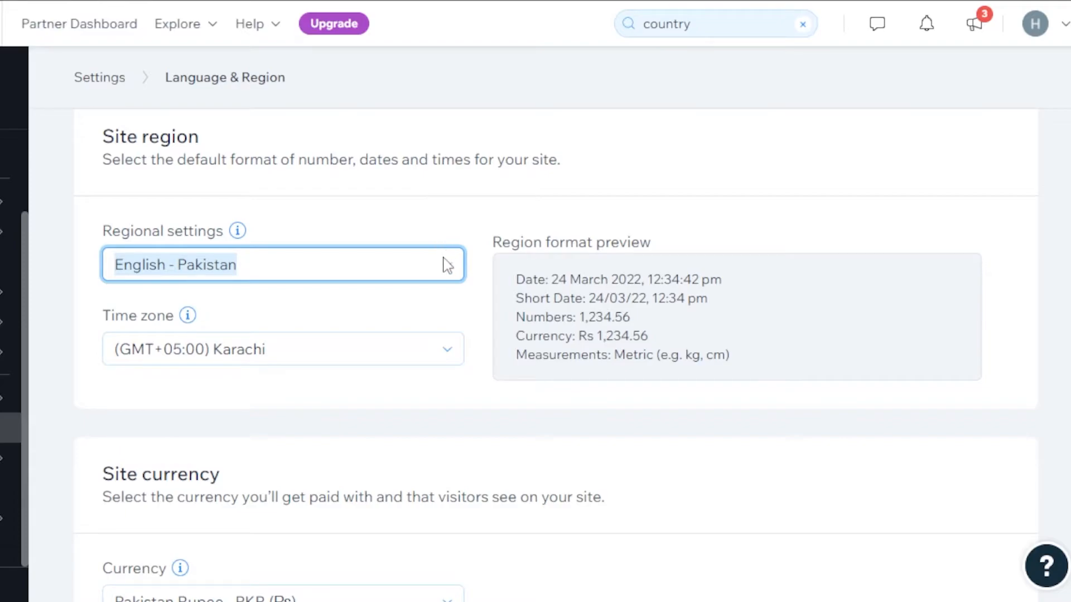
click(282, 266)
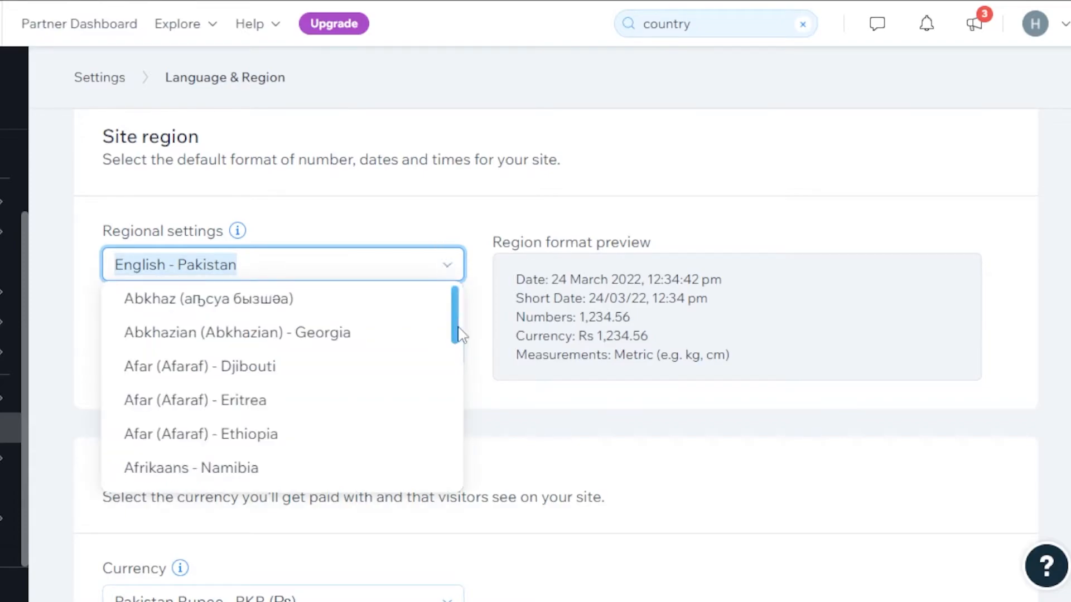
scroll(down, 3)
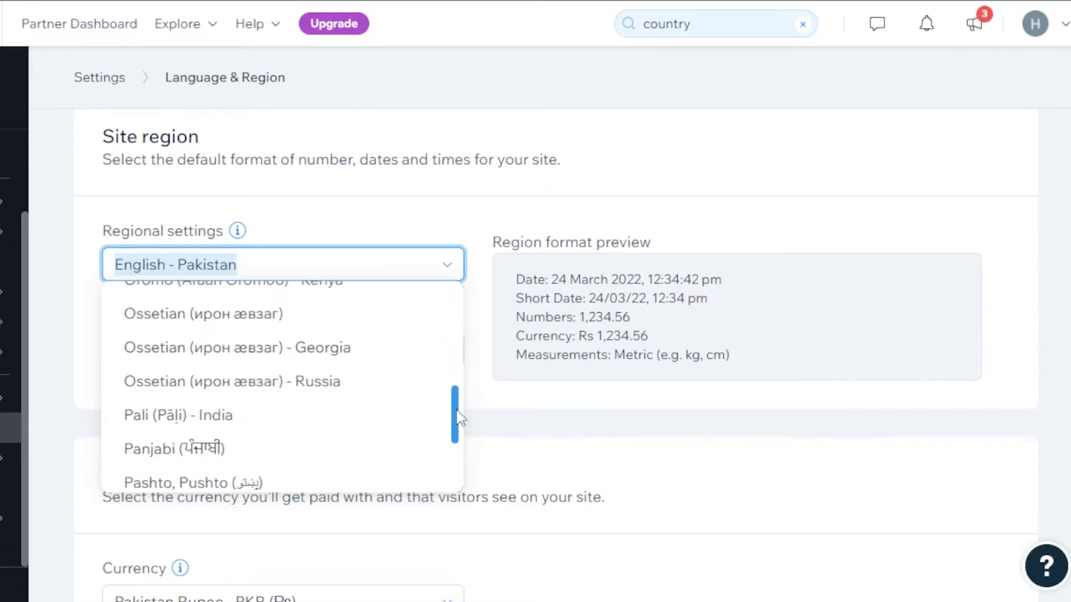
scroll(down, 3)
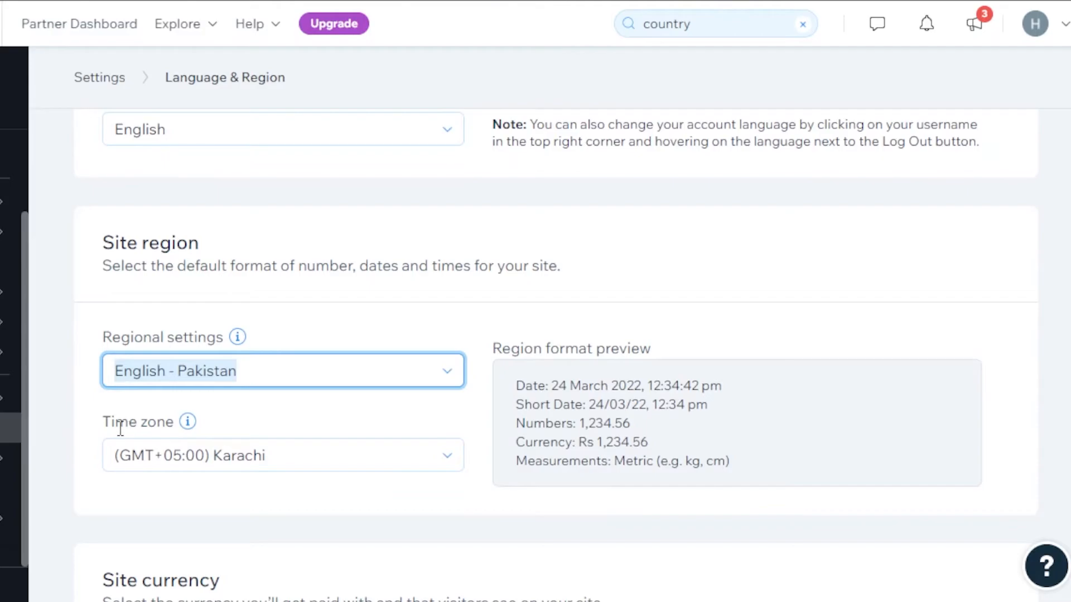
- Scroll to the Site currency section and browse the currency list, Pakistan Rupee remaining set
scroll(down, 3)
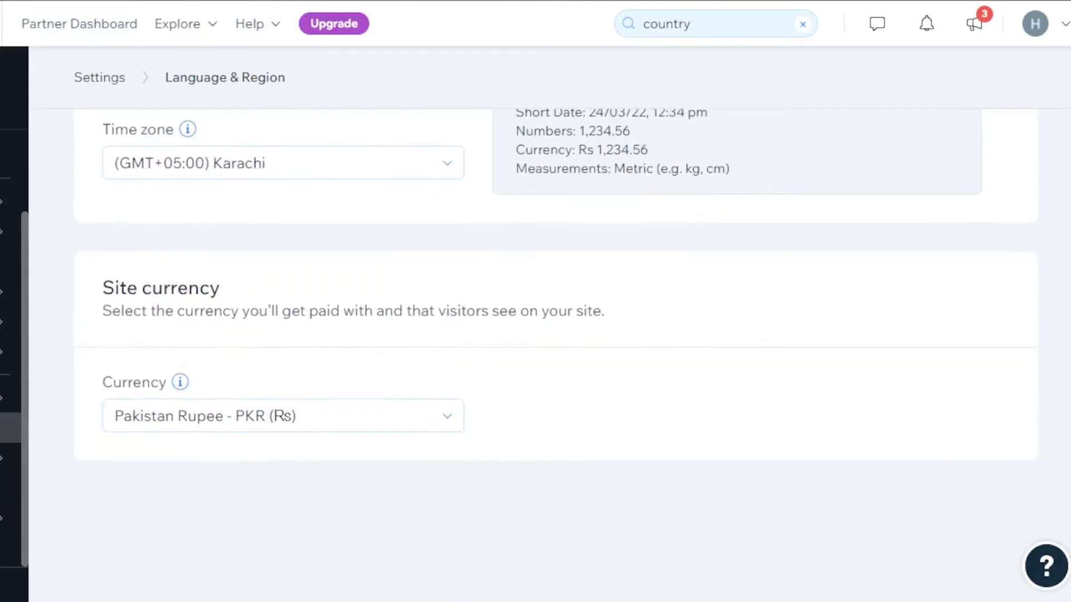
mouse_move(232, 339)
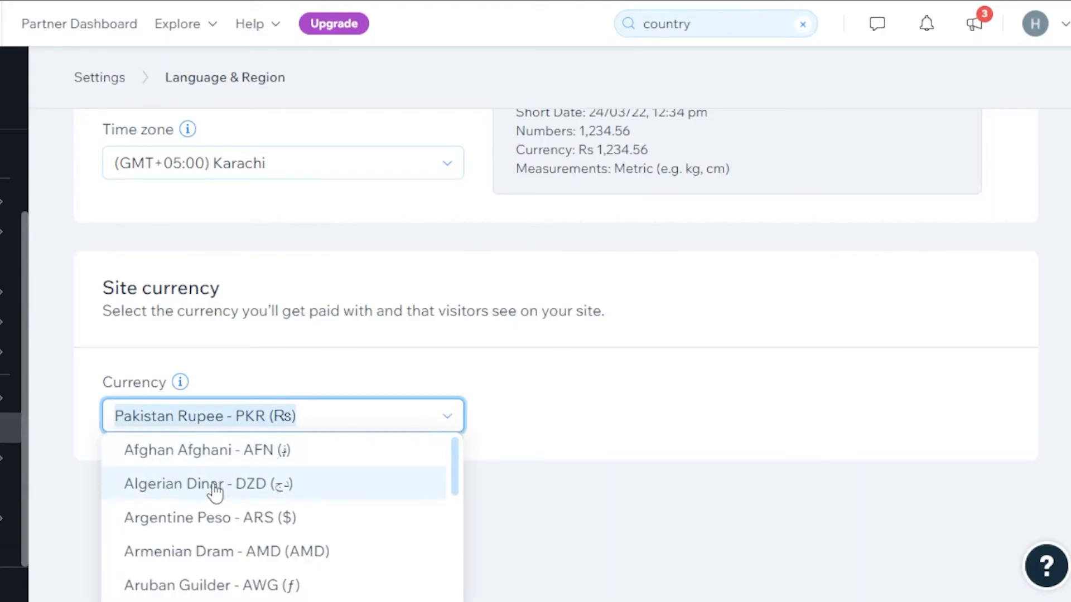
scroll(down, 3)
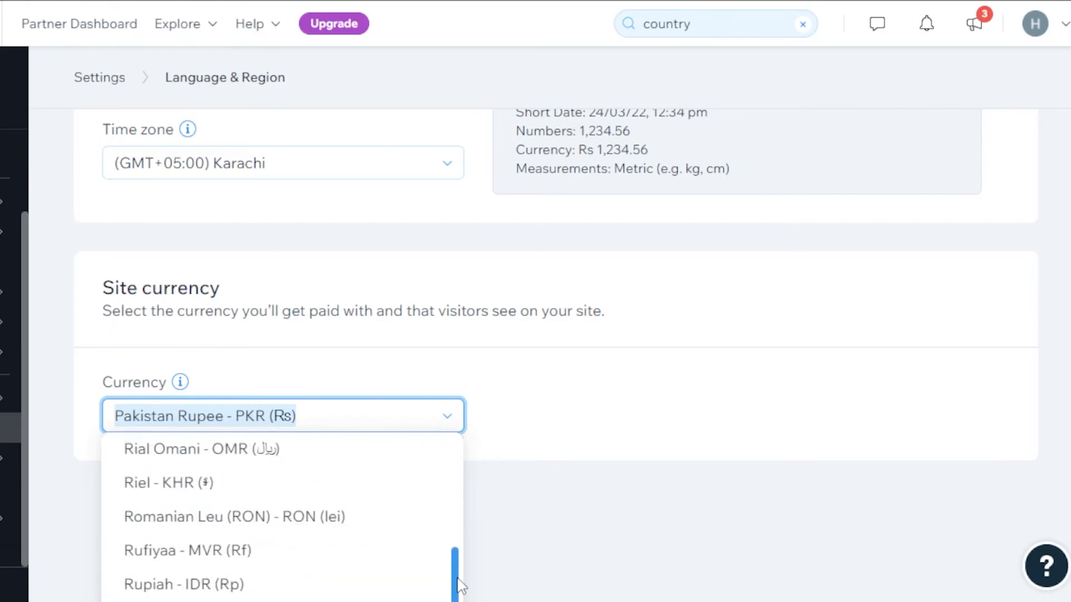